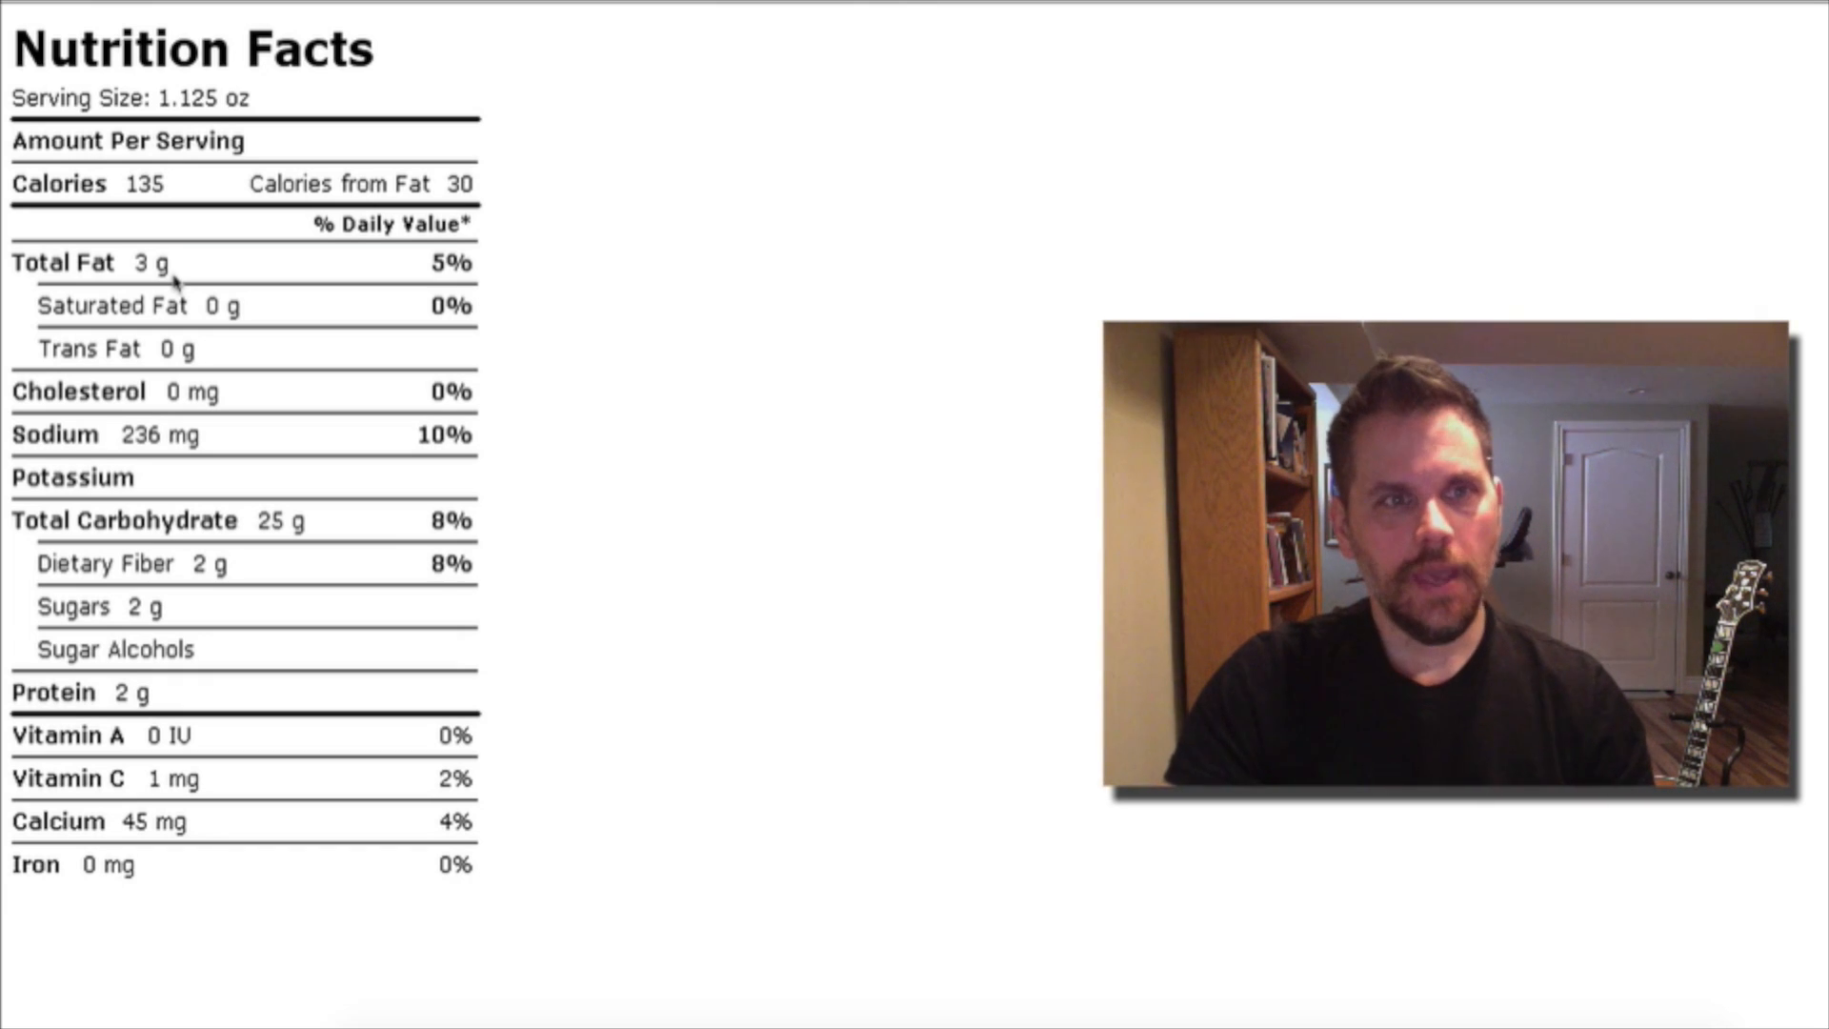
pyautogui.moveTo(461, 271)
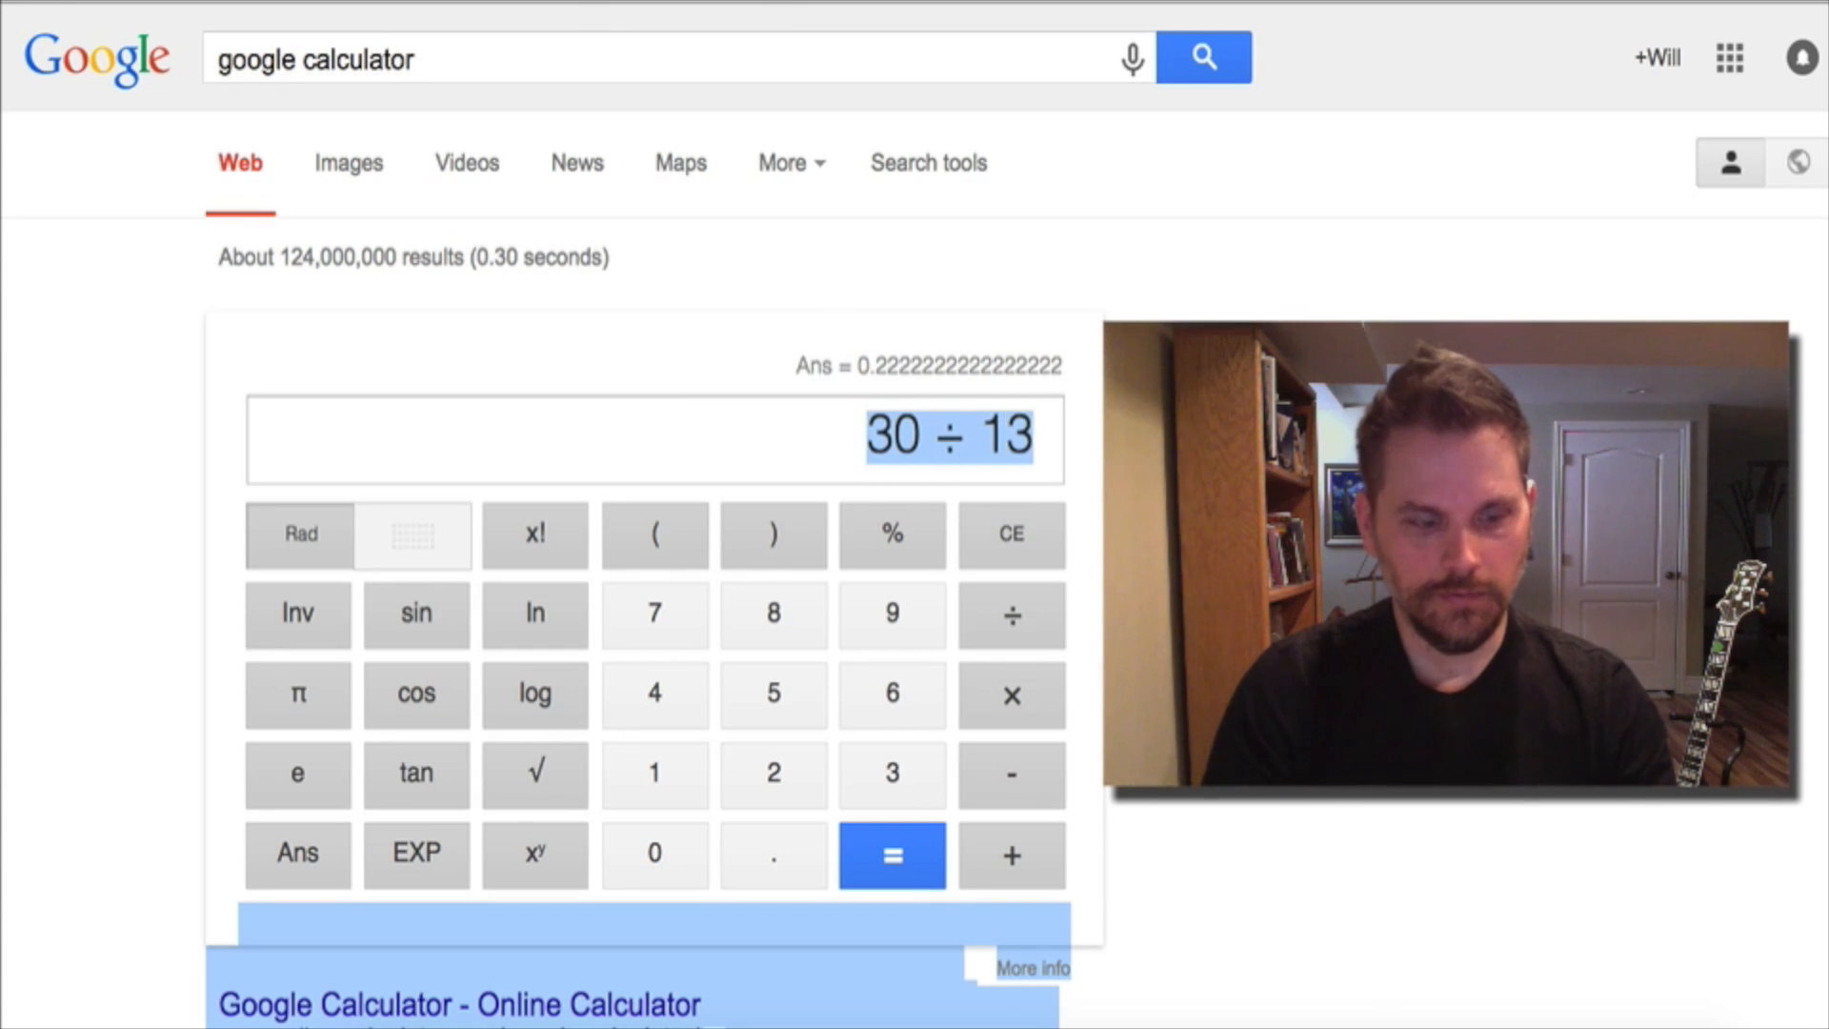
# - Evaluate 30 ÷ 135 in Google Calculator, giving 0.2222222222 as the fat-calorie fraction
pyautogui.click(892, 856)
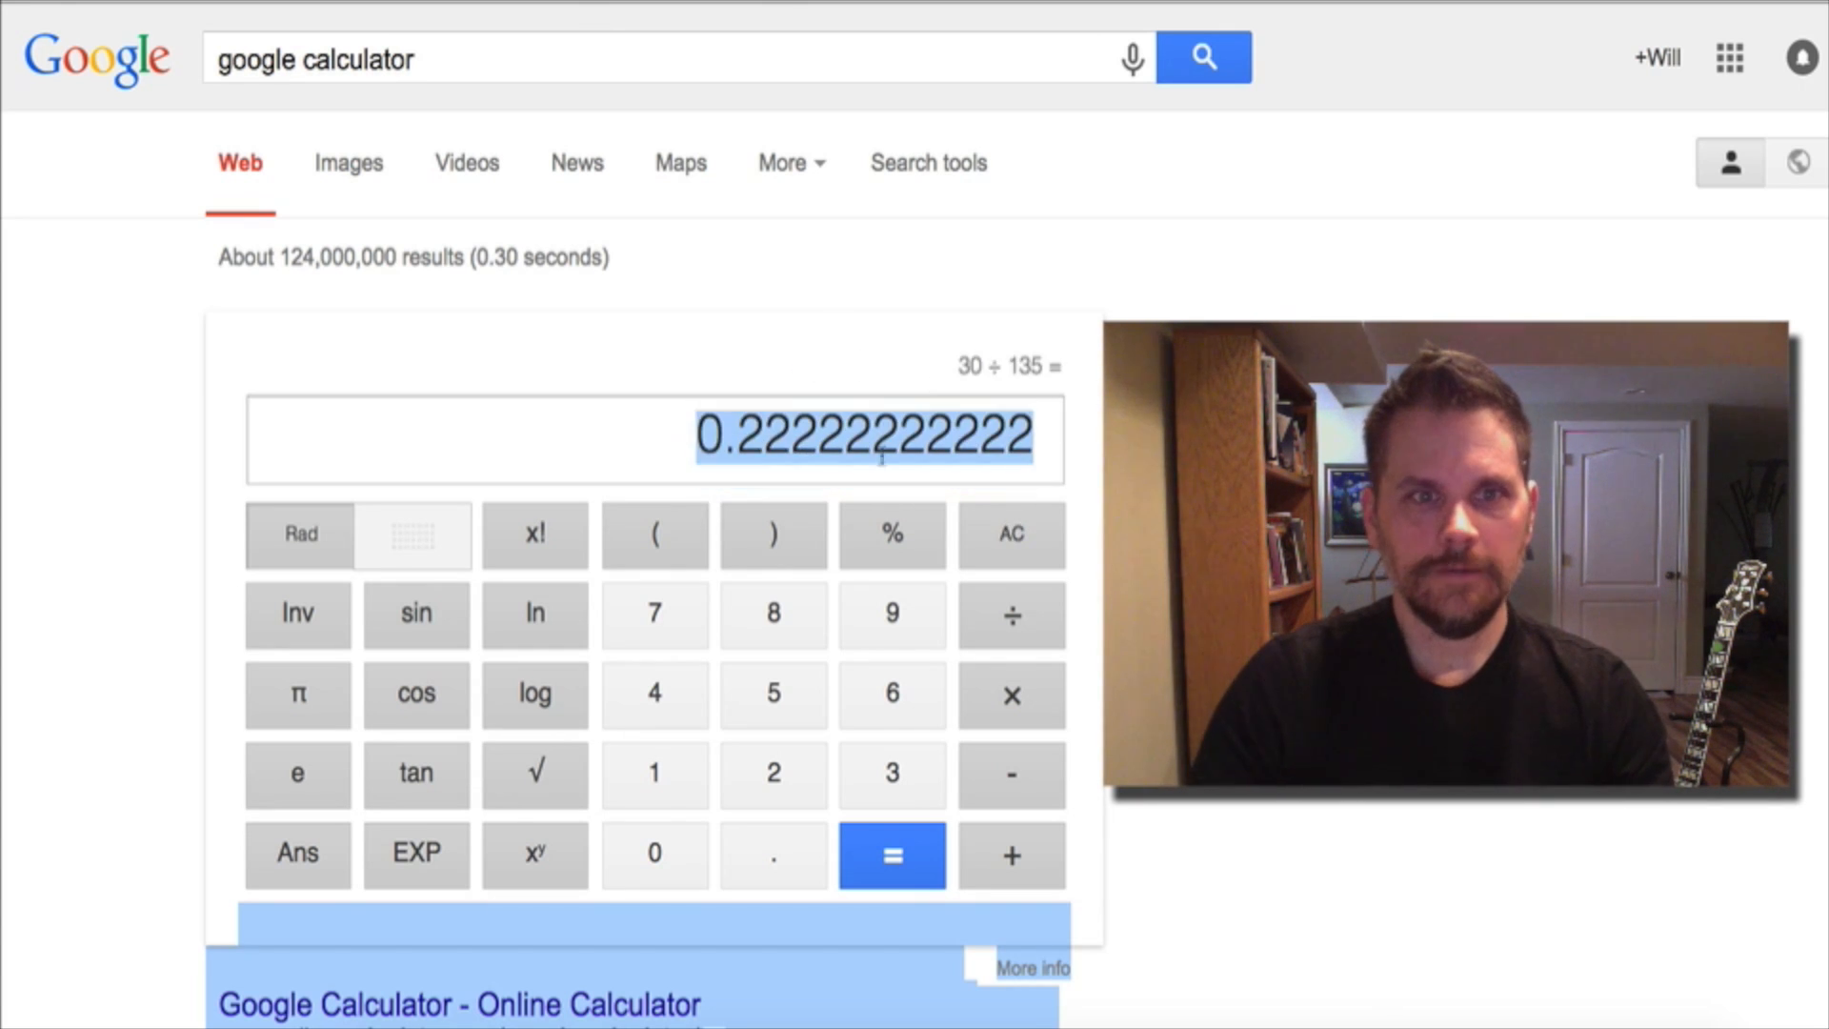